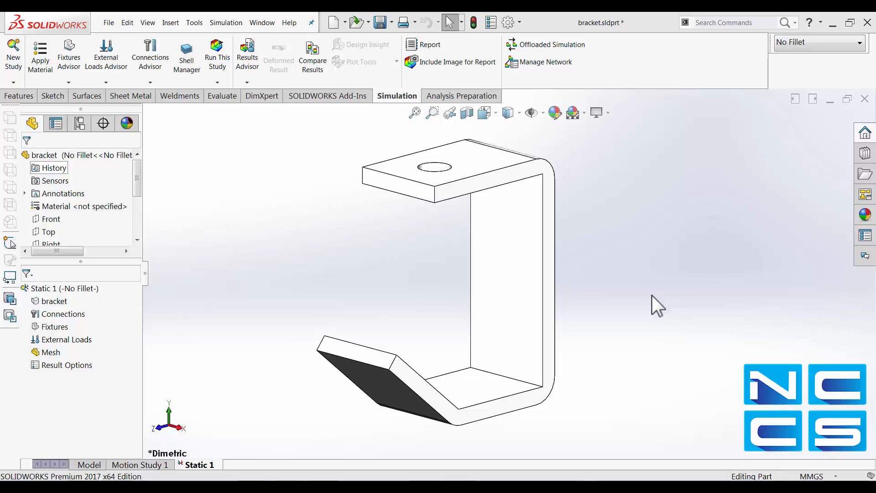
mouse_move(239, 170)
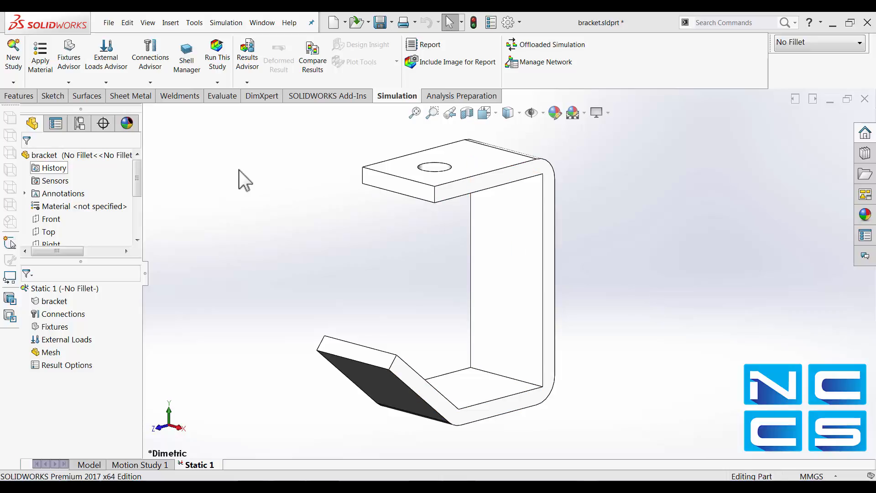
mouse_move(214, 185)
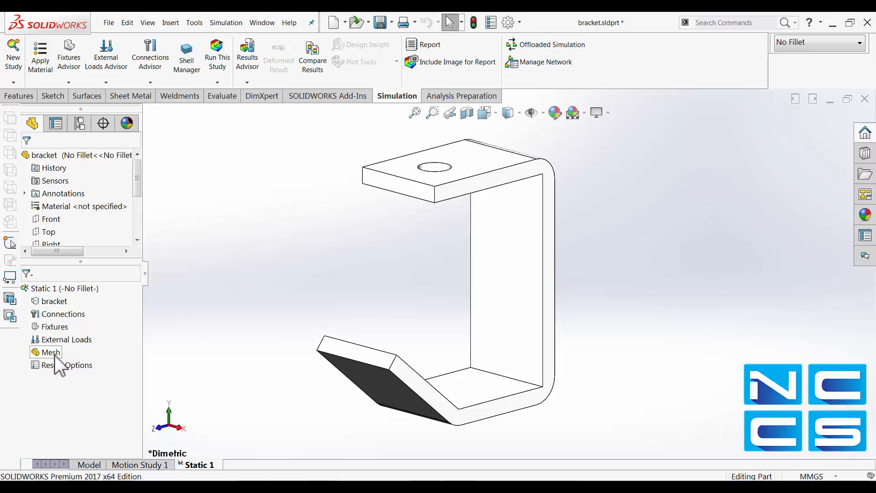
- Bring up the context menu of the Mesh item in the Static 1 study tree
right_click(50, 353)
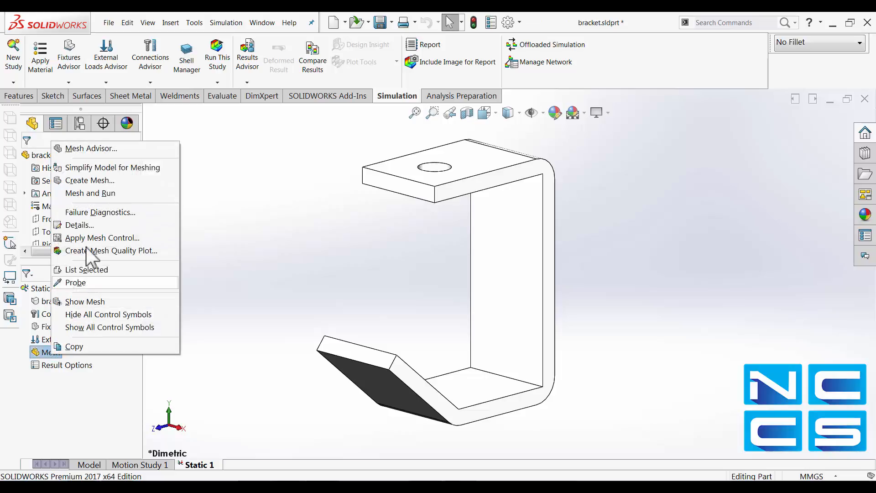
mouse_move(105, 186)
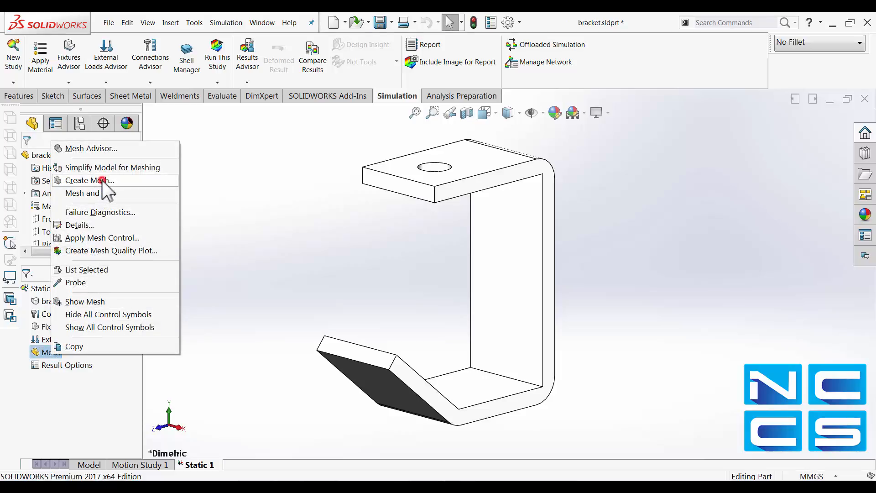
- Choose Create Mesh so the Mesh PropertyManager appears with standard mesh settings
left_click(89, 180)
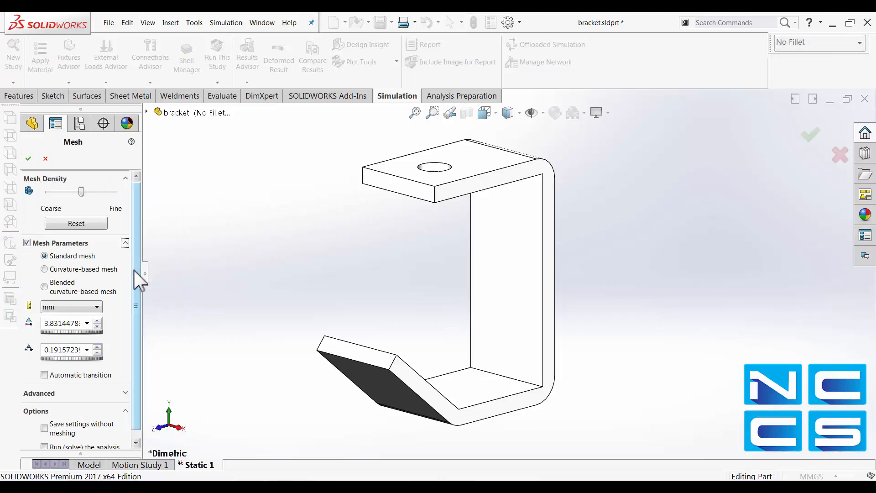
mouse_move(139, 274)
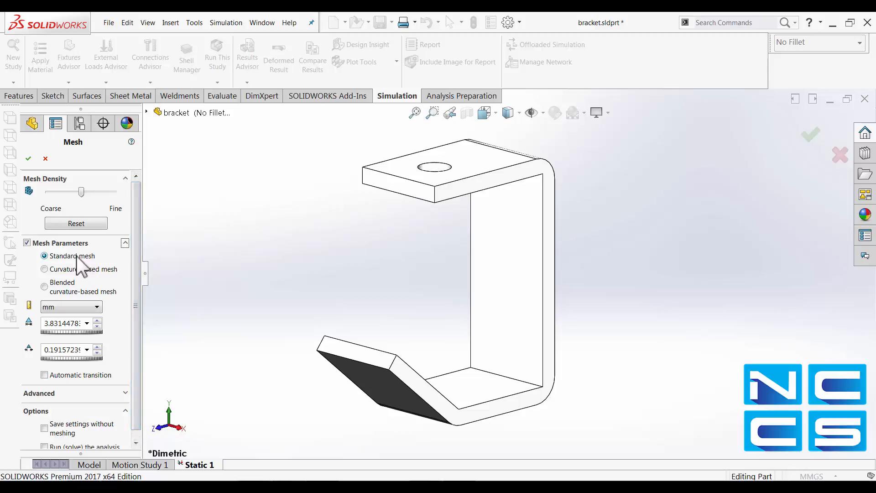
mouse_move(118, 265)
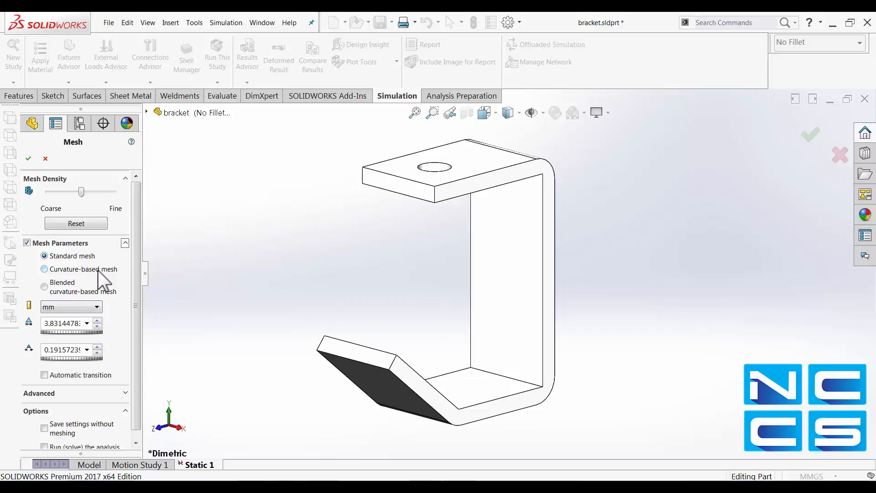
mouse_move(285, 294)
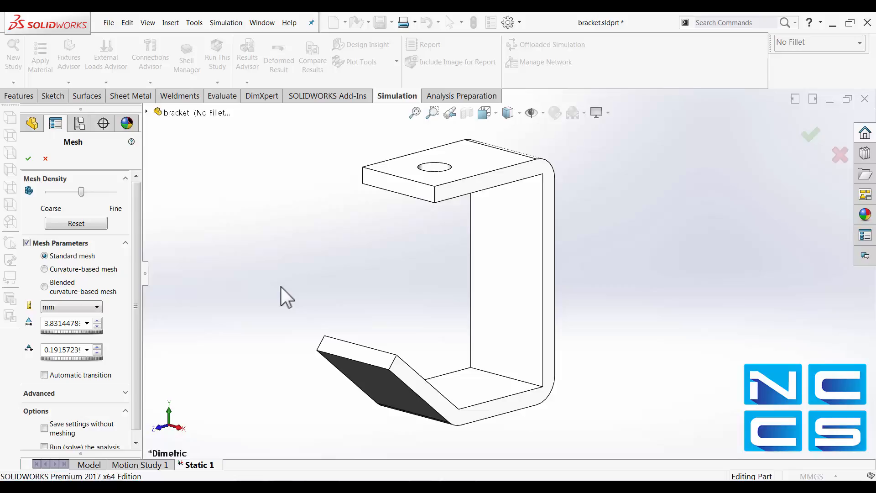
mouse_move(277, 288)
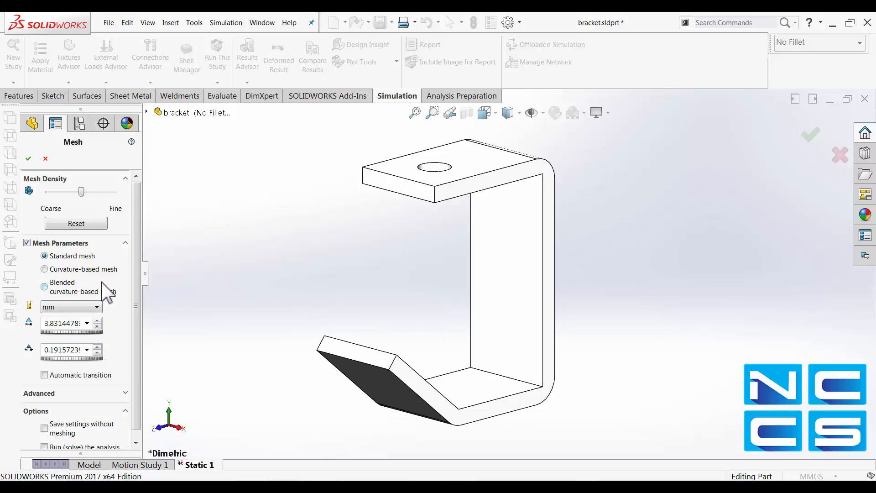
mouse_move(208, 298)
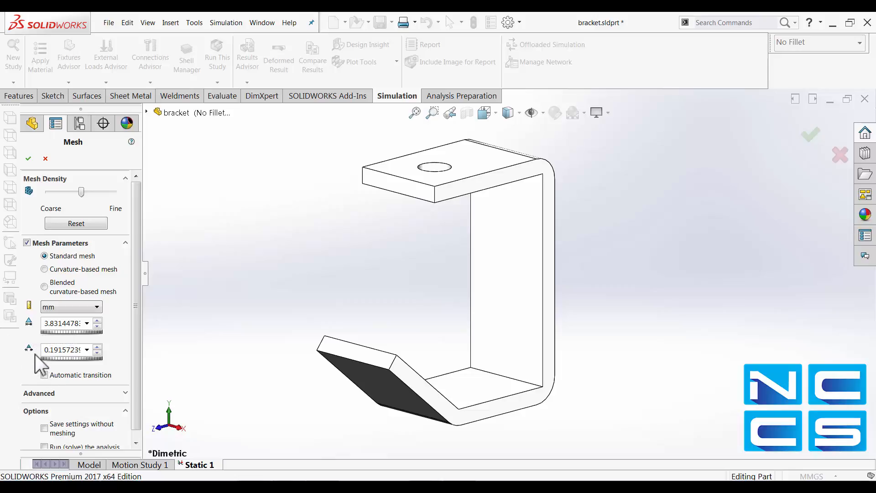
- Select Curvature-based mesh, keeping growth ratio 1.5 and 8 elements per circle
left_click(44, 268)
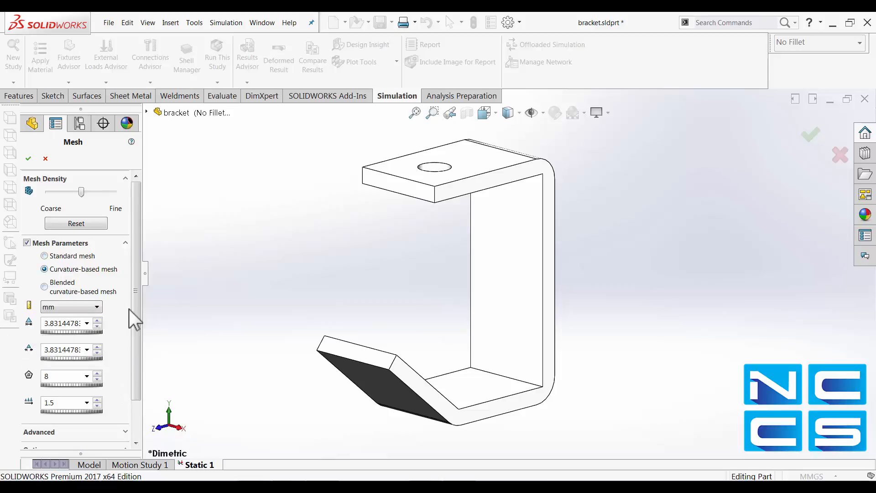
mouse_move(31, 377)
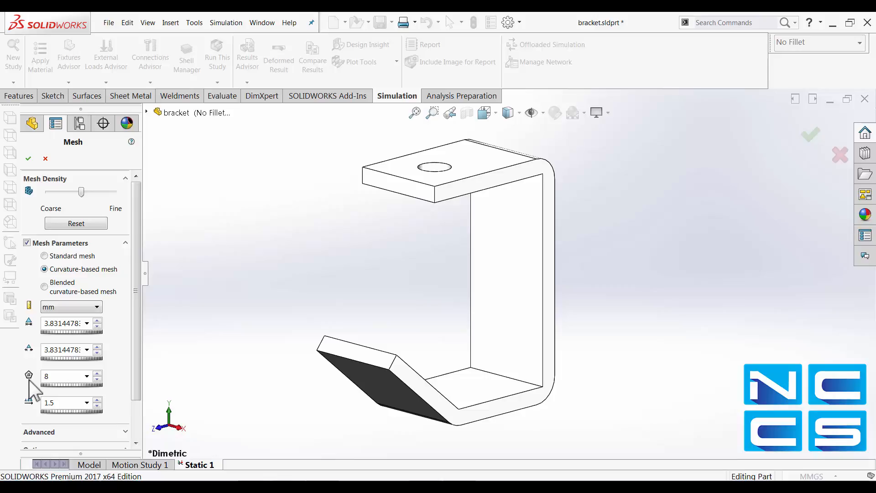
mouse_move(33, 389)
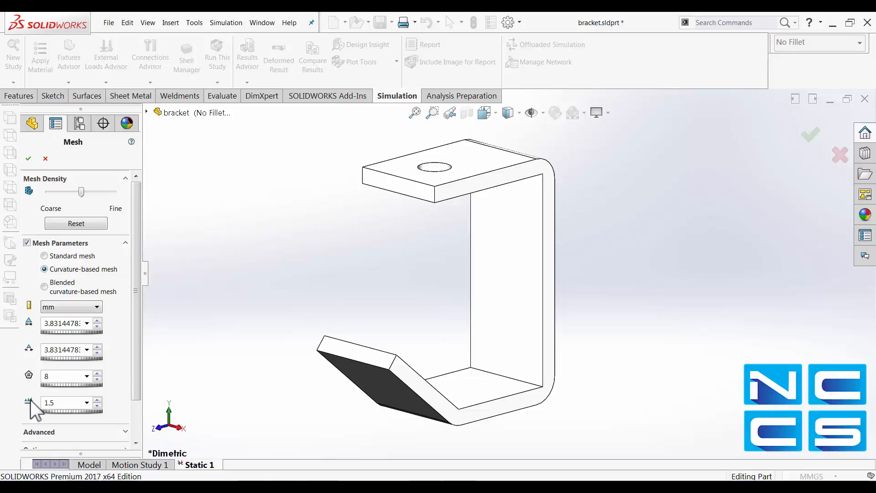
mouse_move(36, 417)
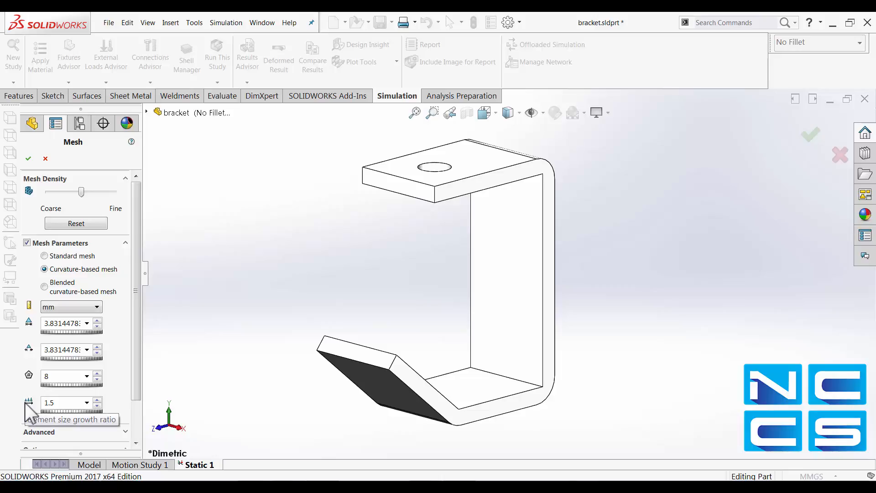
mouse_move(31, 422)
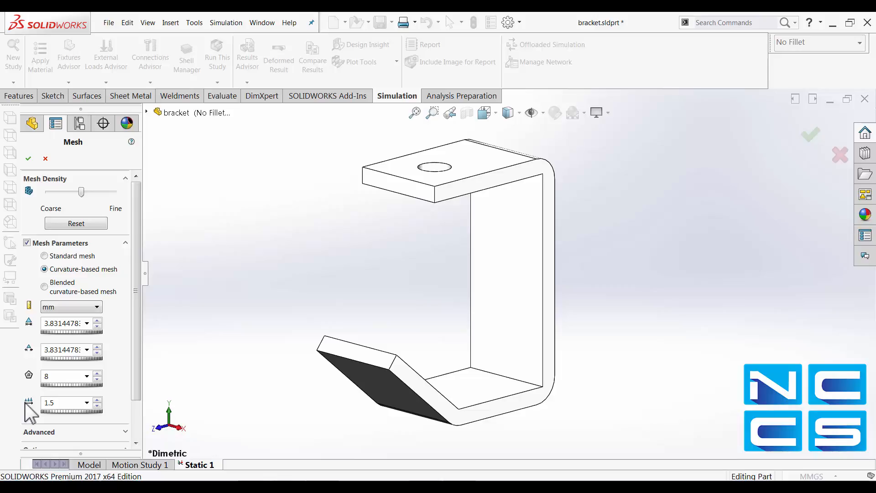
mouse_move(190, 375)
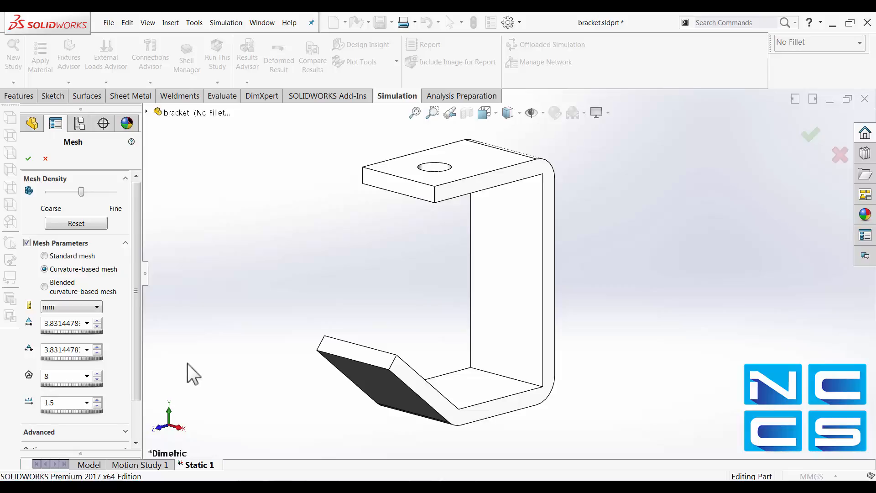
mouse_move(225, 261)
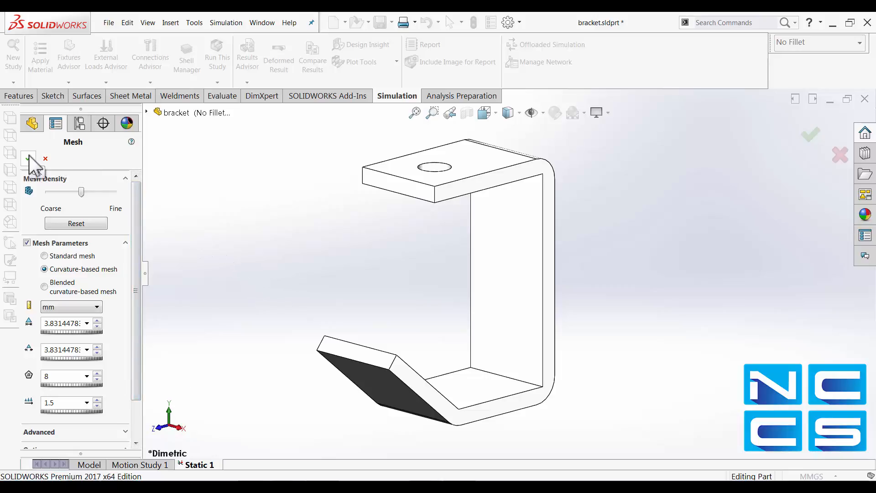
left_click(32, 159)
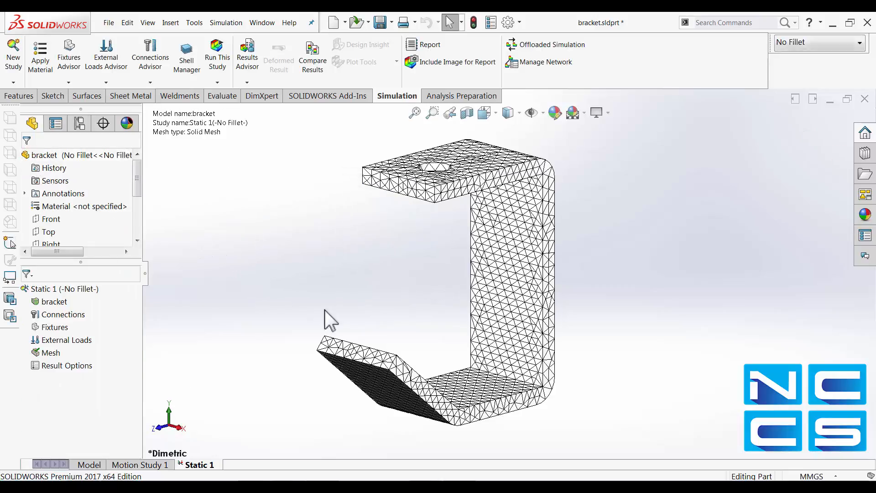
mouse_move(626, 332)
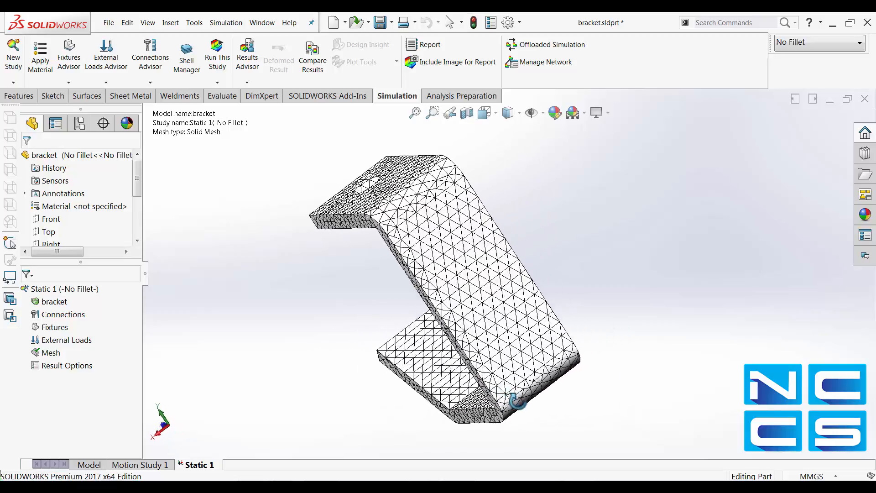
left_click_drag(516, 403, 531, 408)
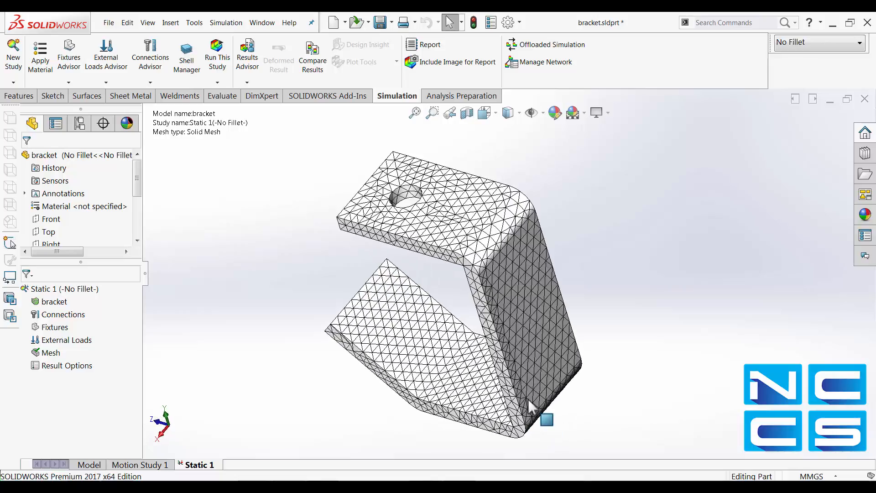
left_click_drag(531, 408, 479, 297)
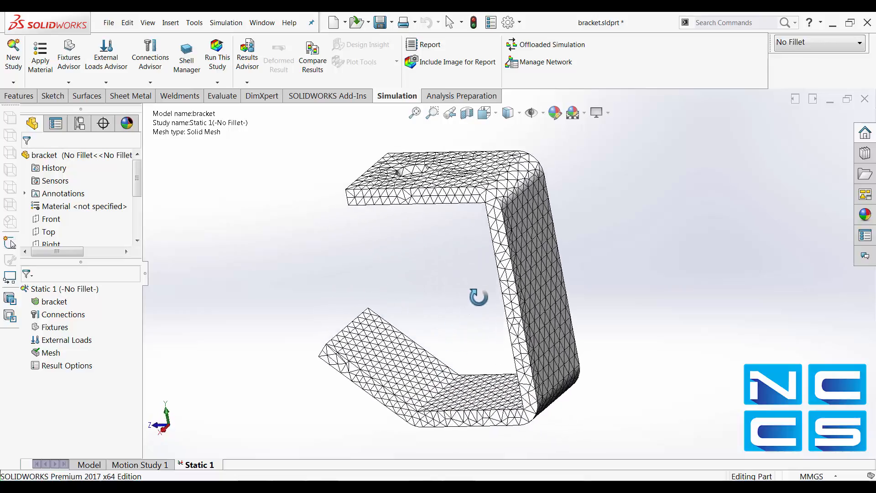
left_click_drag(479, 297, 487, 382)
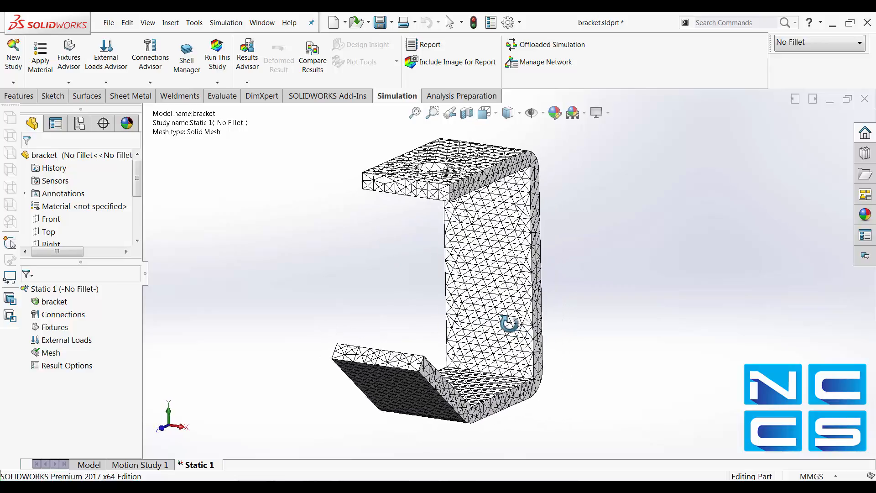
left_click_drag(508, 324, 422, 290)
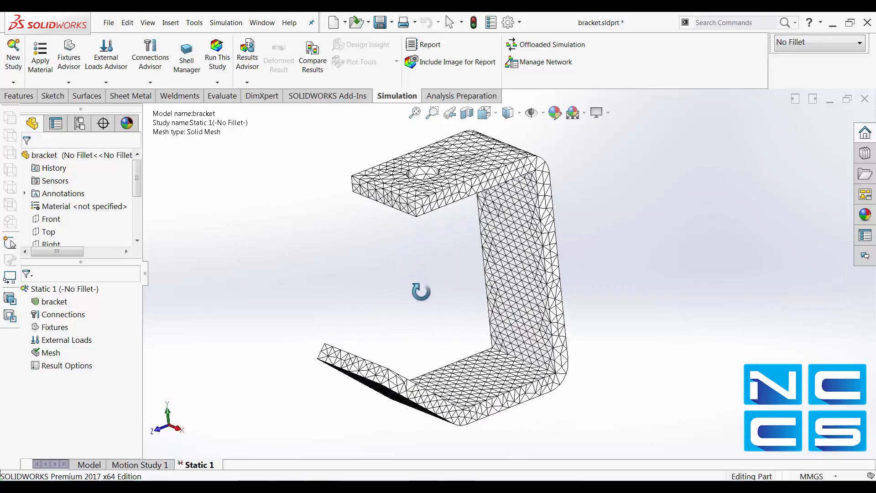
left_click_drag(421, 291, 321, 279)
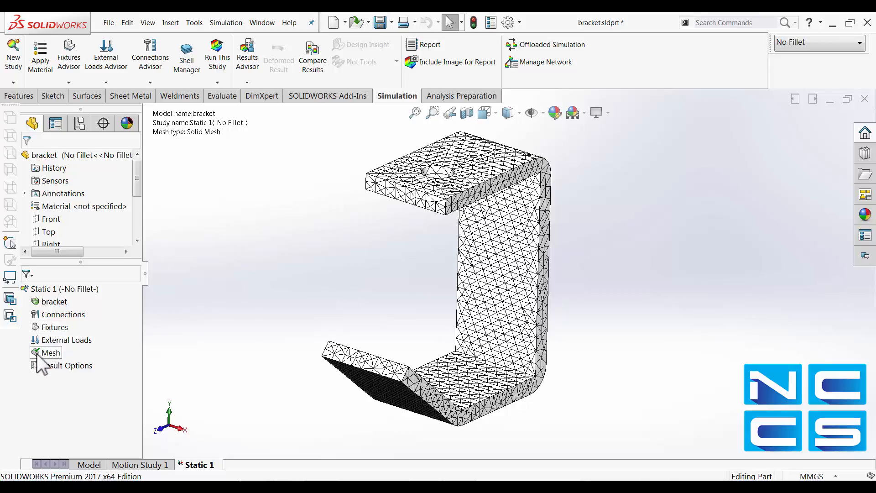
- Start Apply Mesh Control from the Mesh item's context menu
right_click(46, 352)
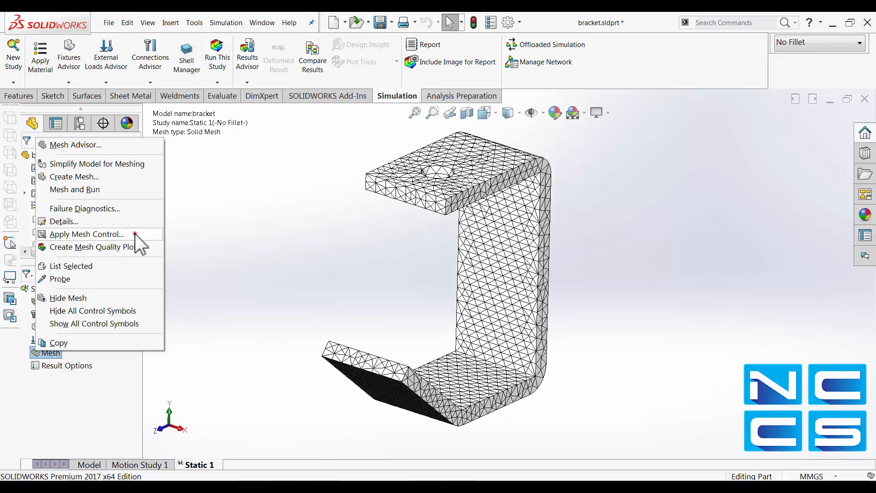
left_click(87, 234)
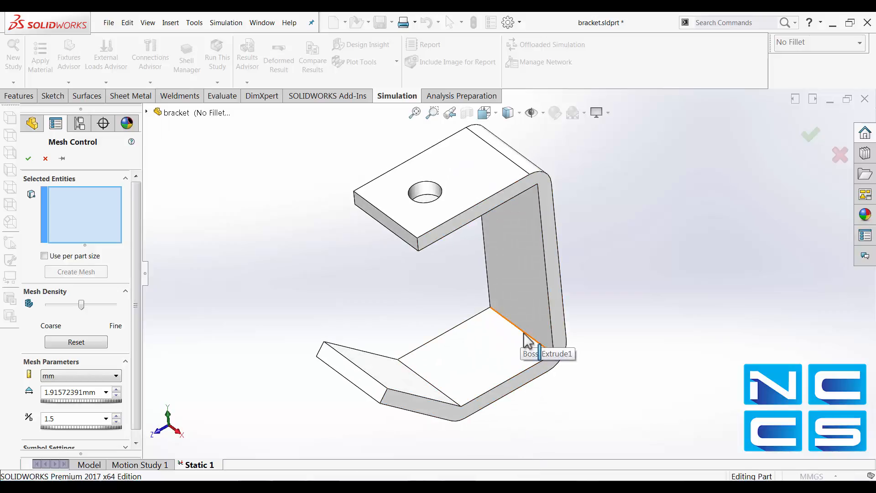
- Refine the inner bend edges to Fine density (~1.05 mm) and confirm remeshing the bracket
left_click(517, 331)
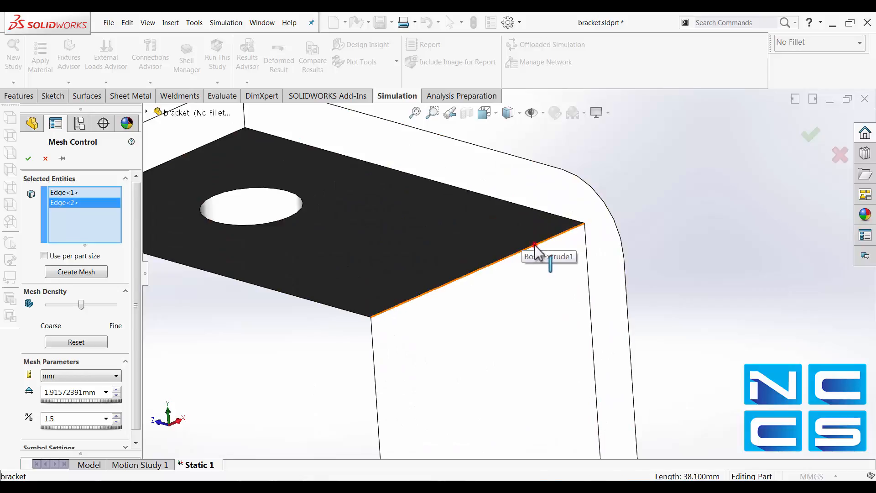
left_click(575, 224)
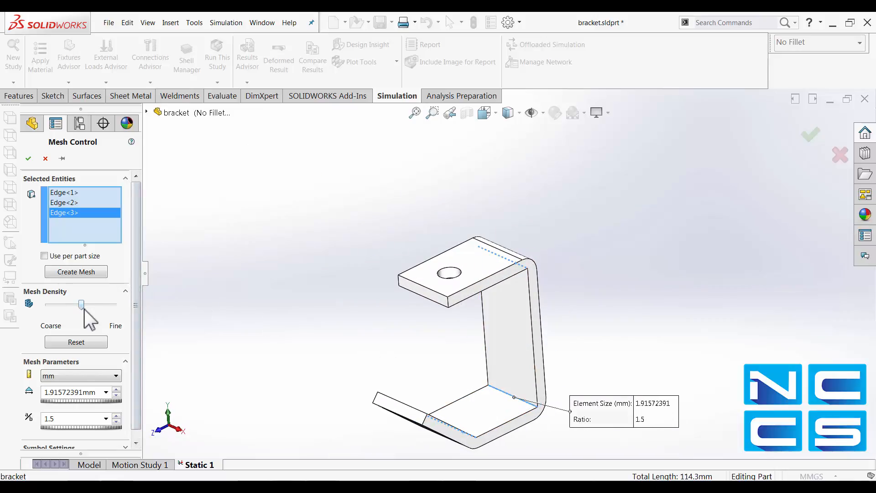
mouse_move(82, 305)
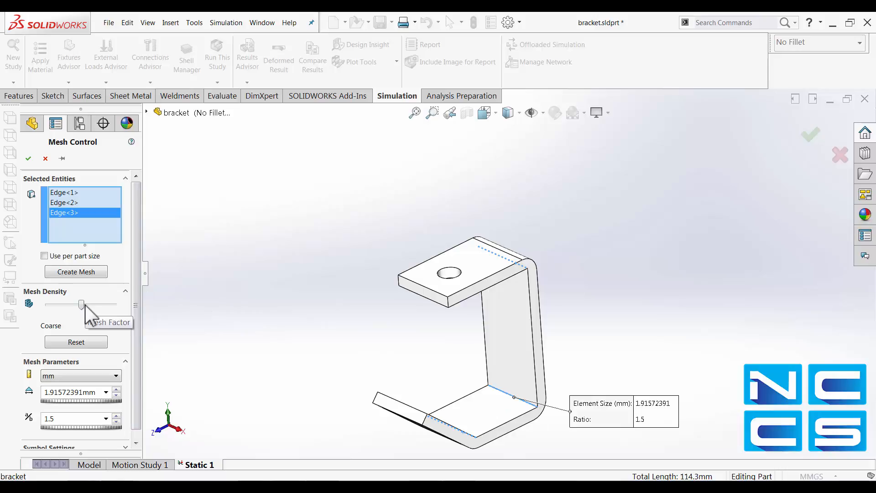
left_click_drag(81, 303, 110, 303)
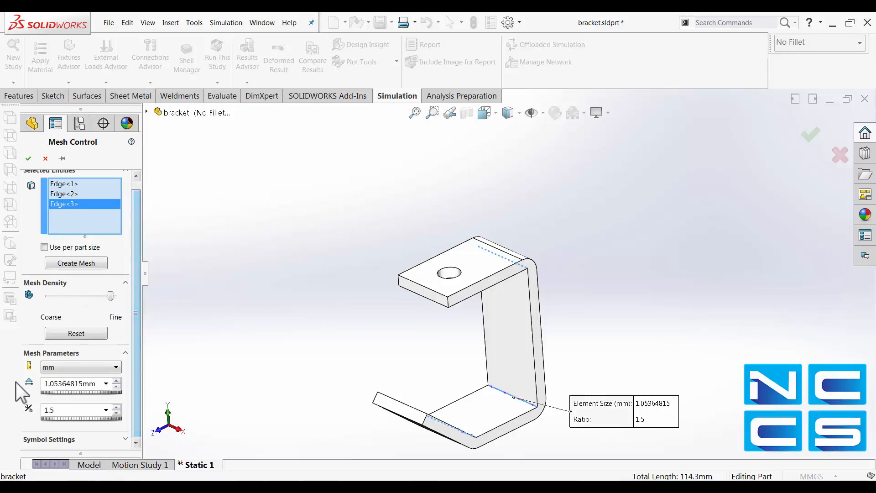
mouse_move(29, 382)
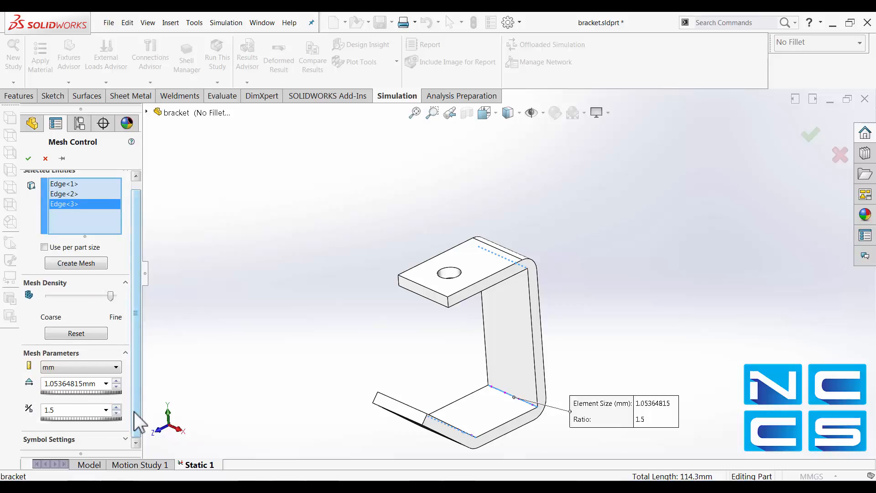
mouse_move(76, 262)
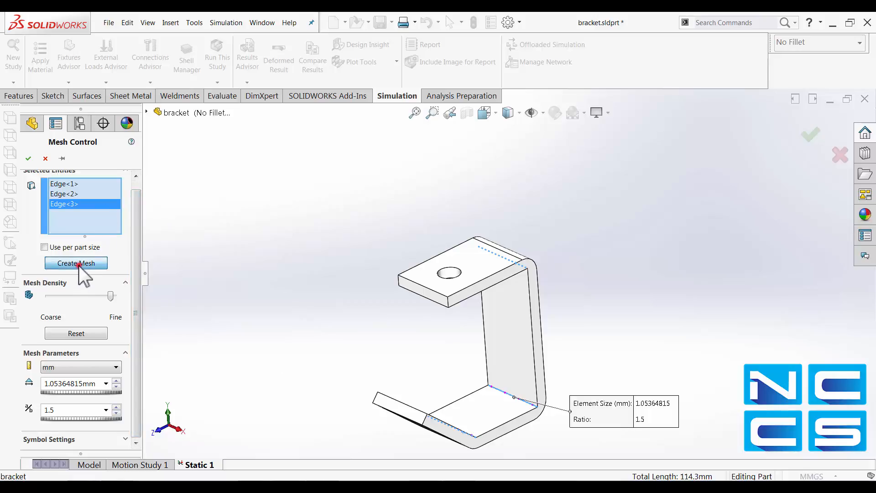
left_click(76, 263)
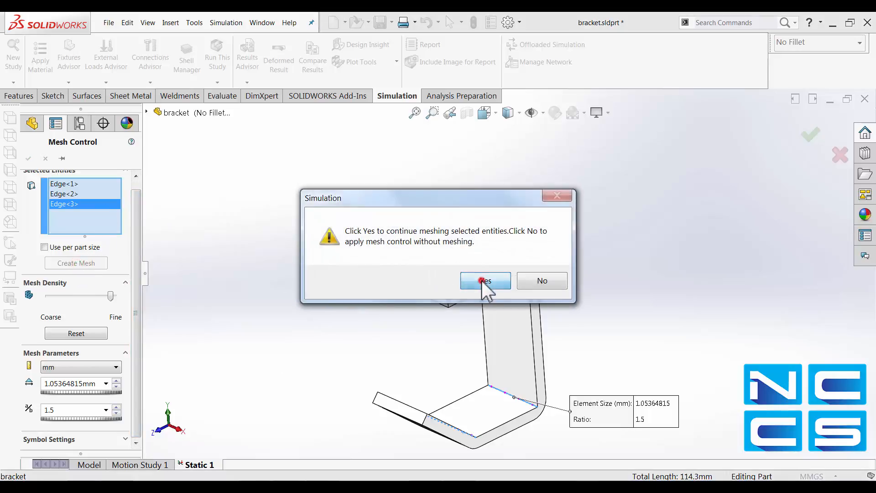
left_click(485, 280)
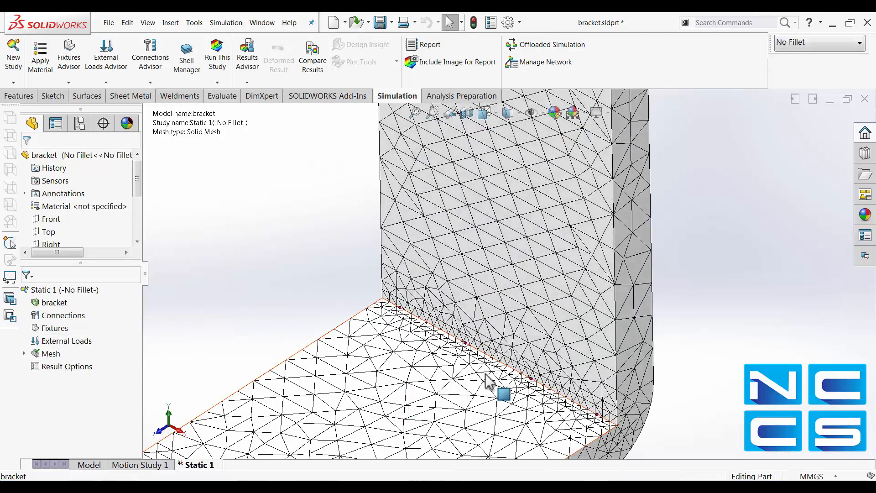
mouse_move(390, 329)
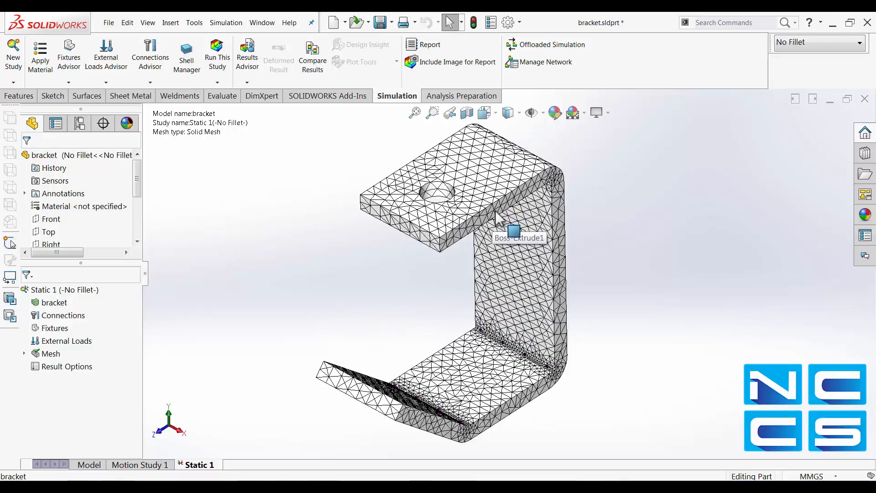
mouse_move(458, 298)
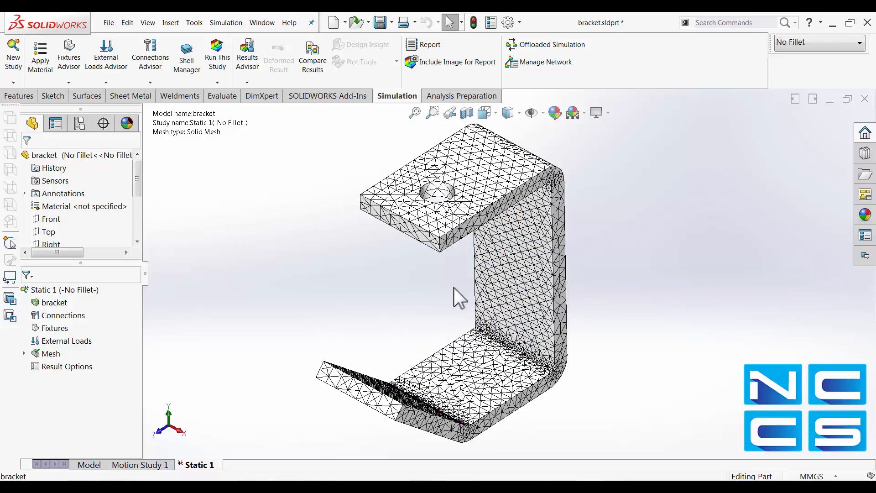